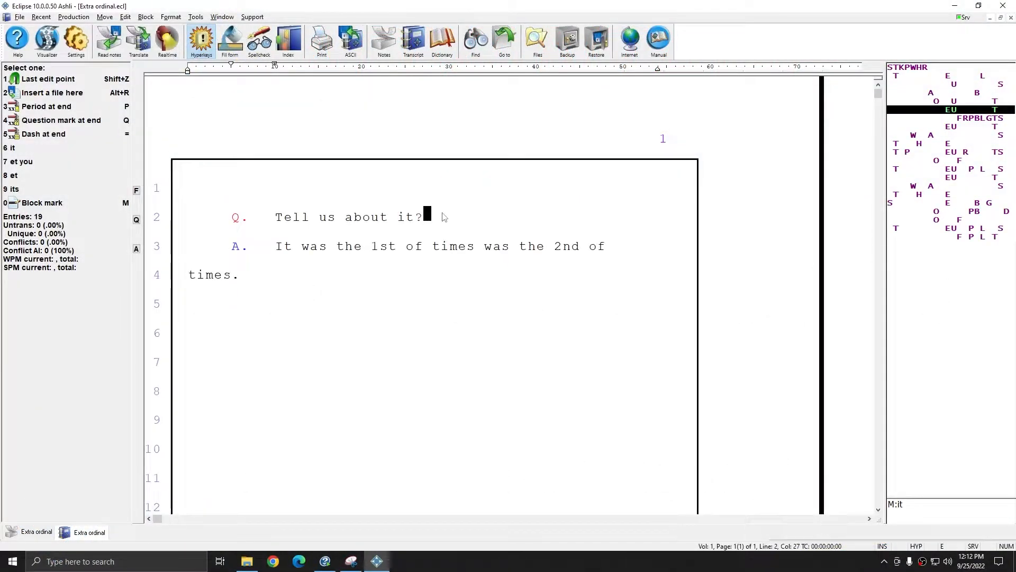
{"action": "mouse_move", "coordinate": [397, 252]}
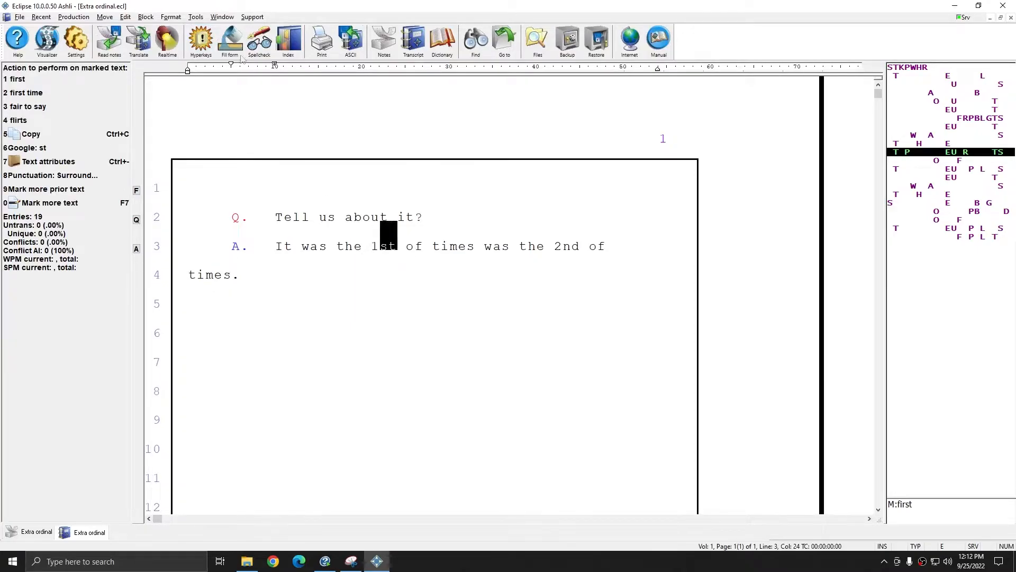
- Review the text attributes of the marked 'st' through the Format menu
{"action": "left_click", "coordinate": [170, 16]}
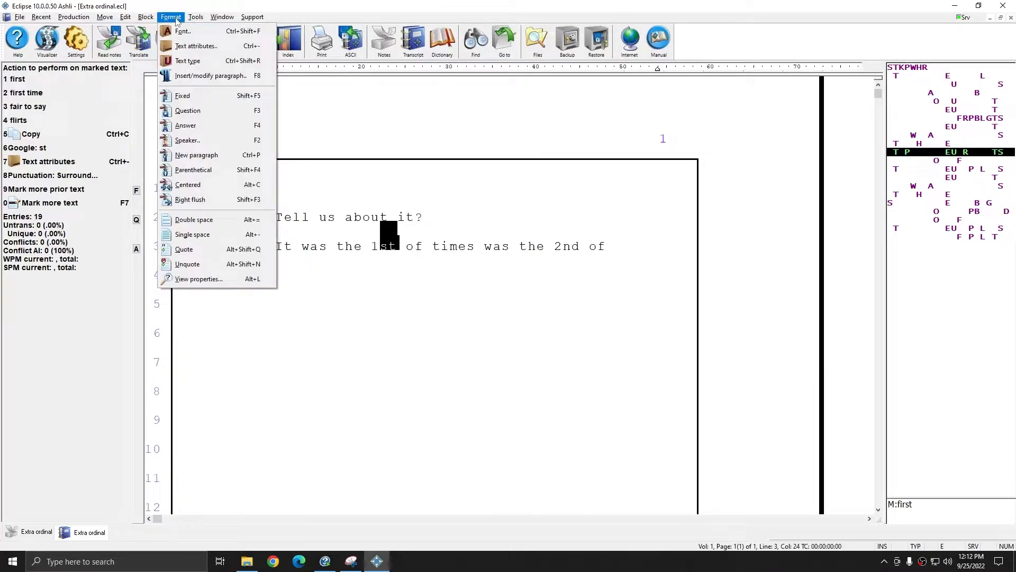
{"action": "left_click", "coordinate": [196, 46]}
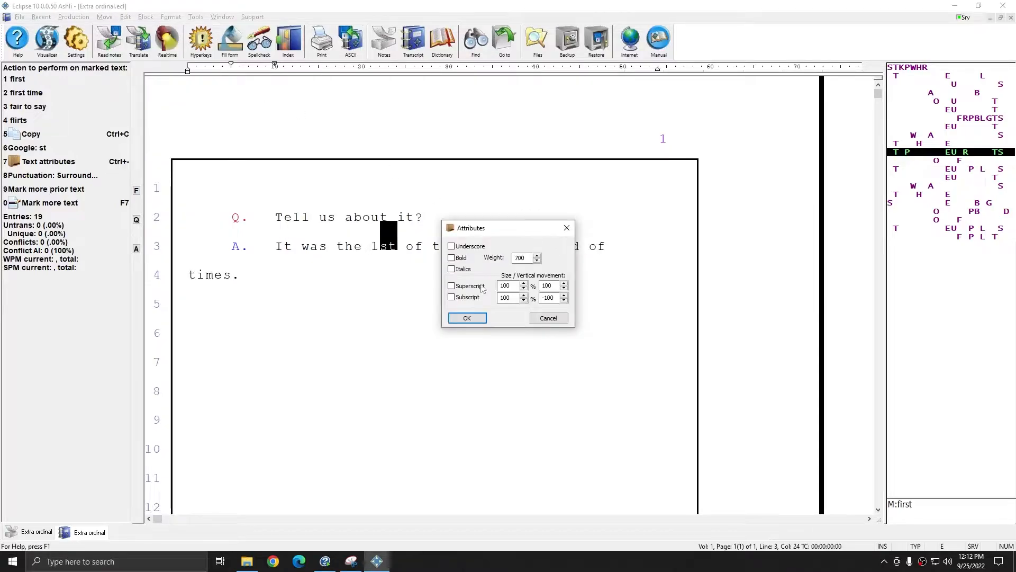
{"action": "left_click", "coordinate": [466, 317]}
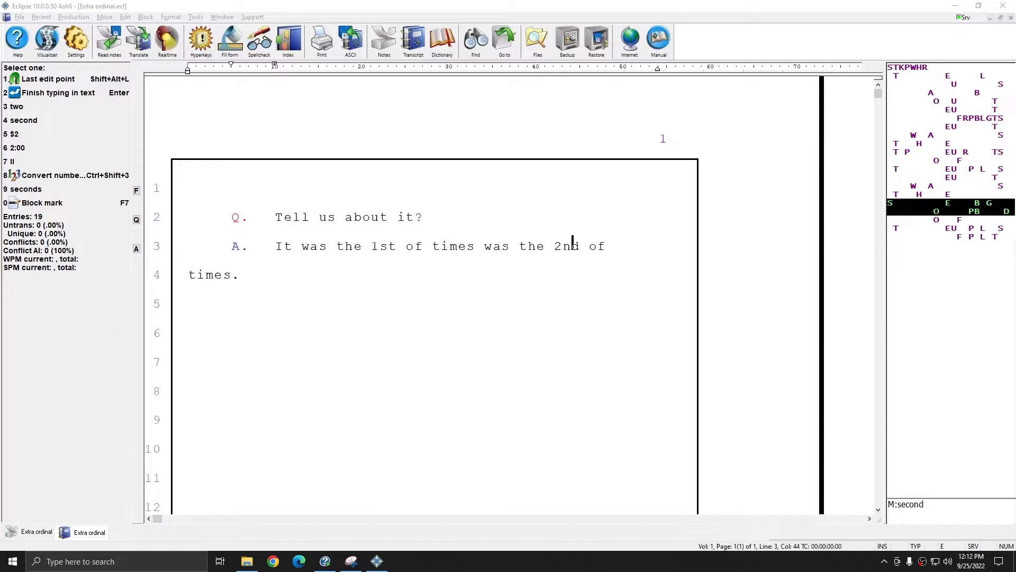
{"action": "mouse_move", "coordinate": [397, 324]}
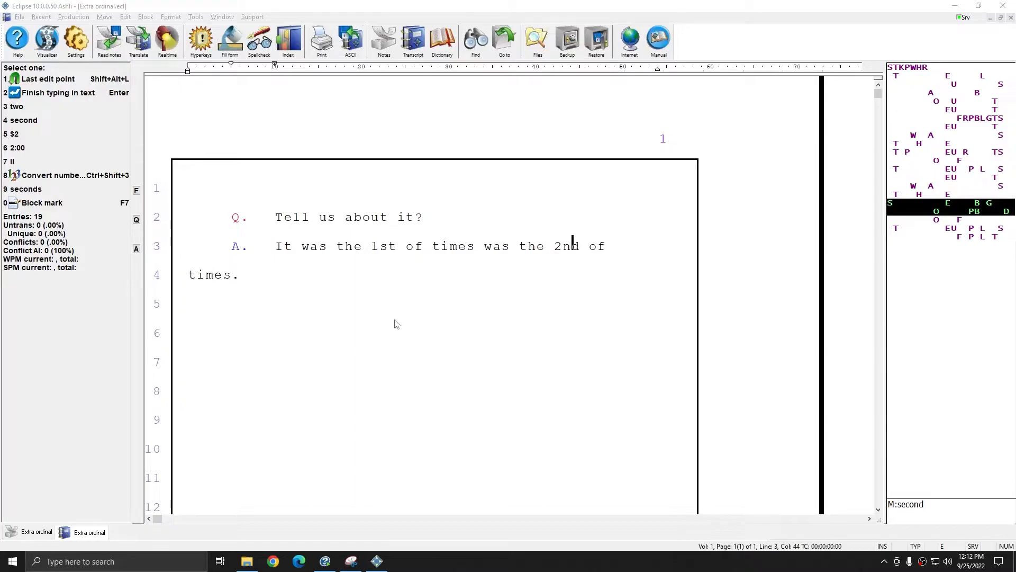
- In User Settings > Numbers, enable Extra ordinal formatting
{"action": "left_click", "coordinate": [75, 38]}
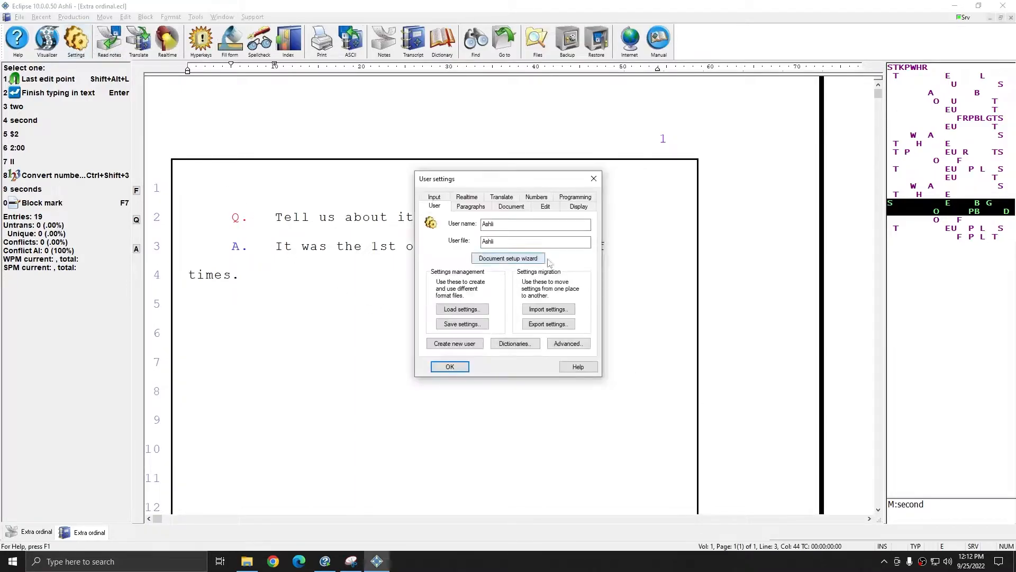
{"action": "left_click", "coordinate": [536, 205]}
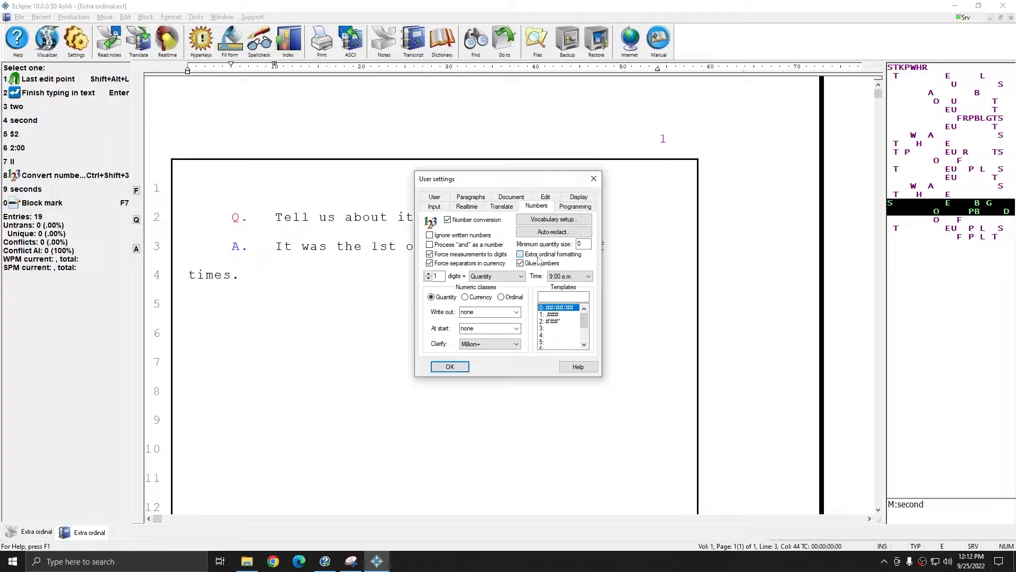
{"action": "left_click", "coordinate": [449, 367]}
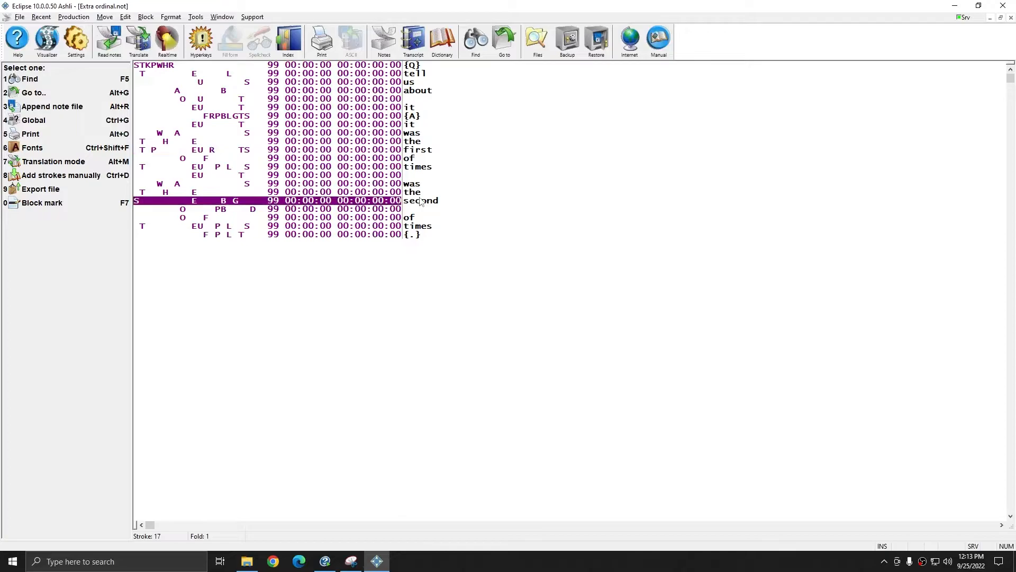
{"action": "mouse_move", "coordinate": [552, 181]}
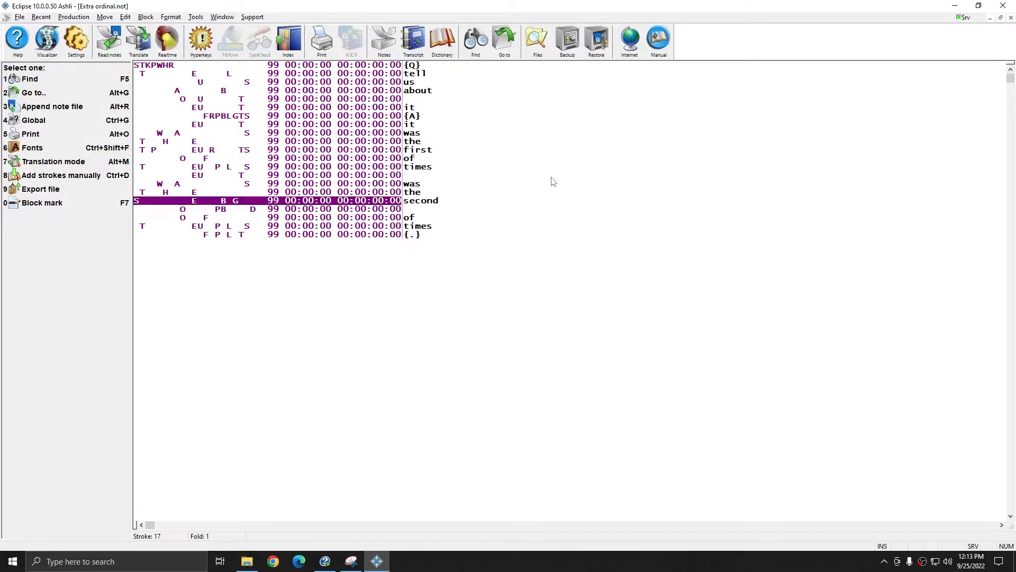
- Retranslate the notes so 1st and 2nd get superscripted st and nd, confirming the completion message
{"action": "left_click", "coordinate": [138, 39]}
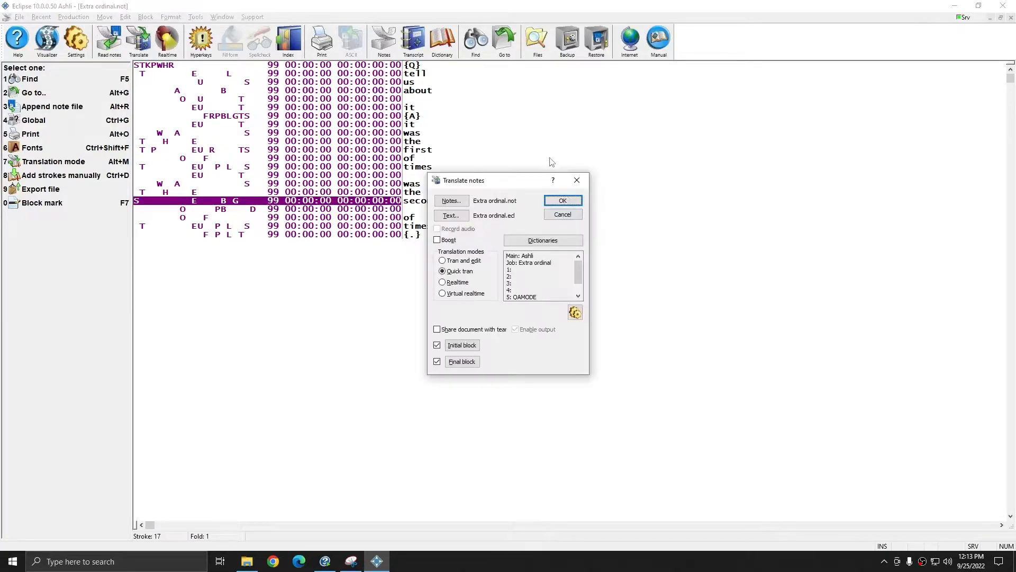
{"action": "mouse_move", "coordinate": [562, 200]}
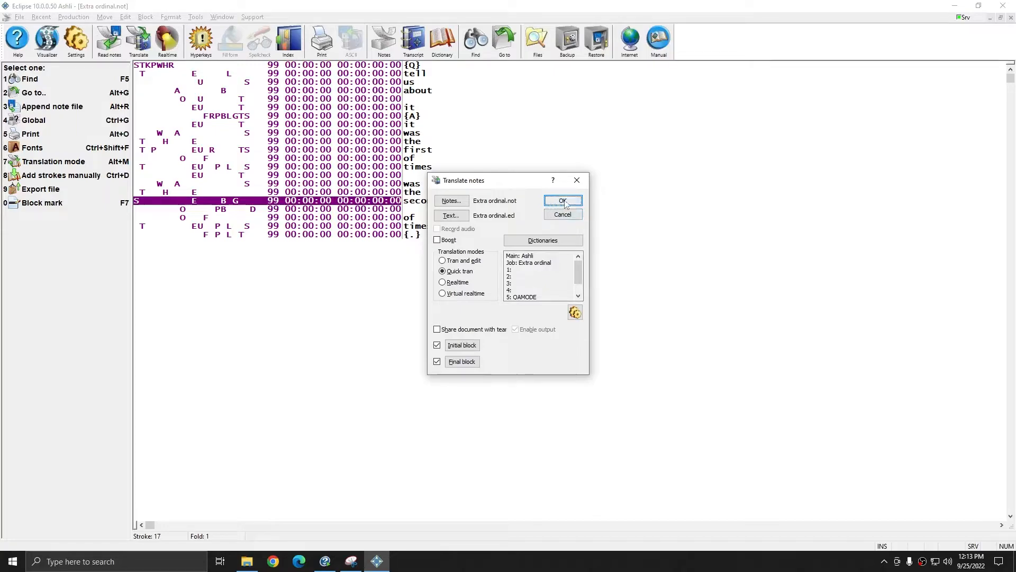
{"action": "left_click", "coordinate": [561, 201]}
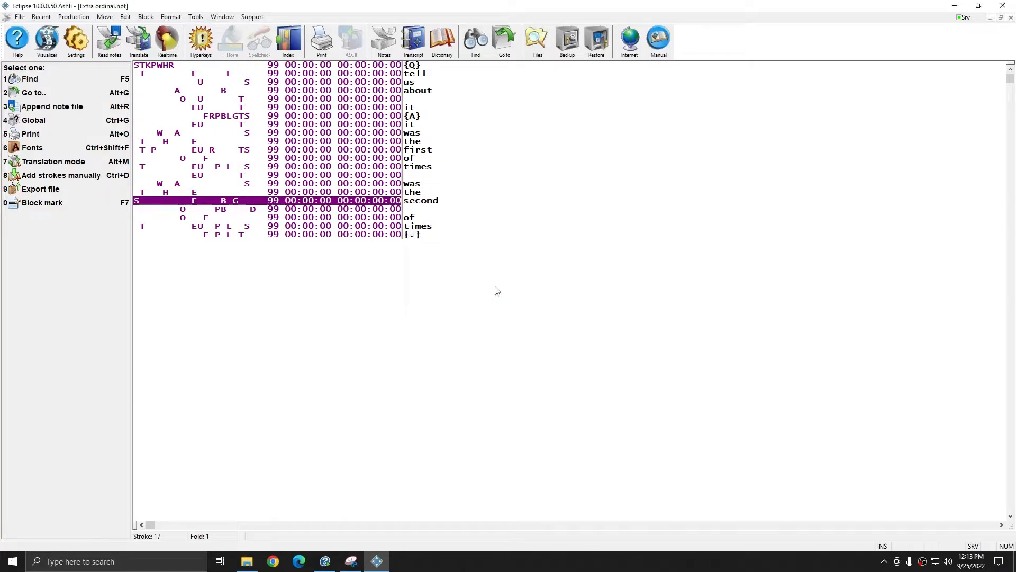
{"action": "left_click", "coordinate": [137, 39]}
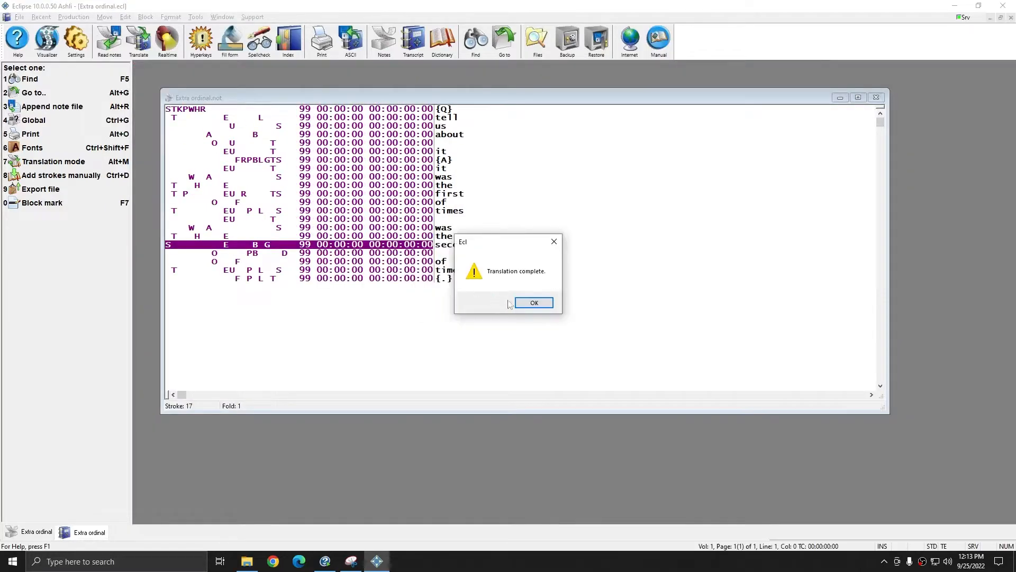
{"action": "left_click", "coordinate": [534, 303]}
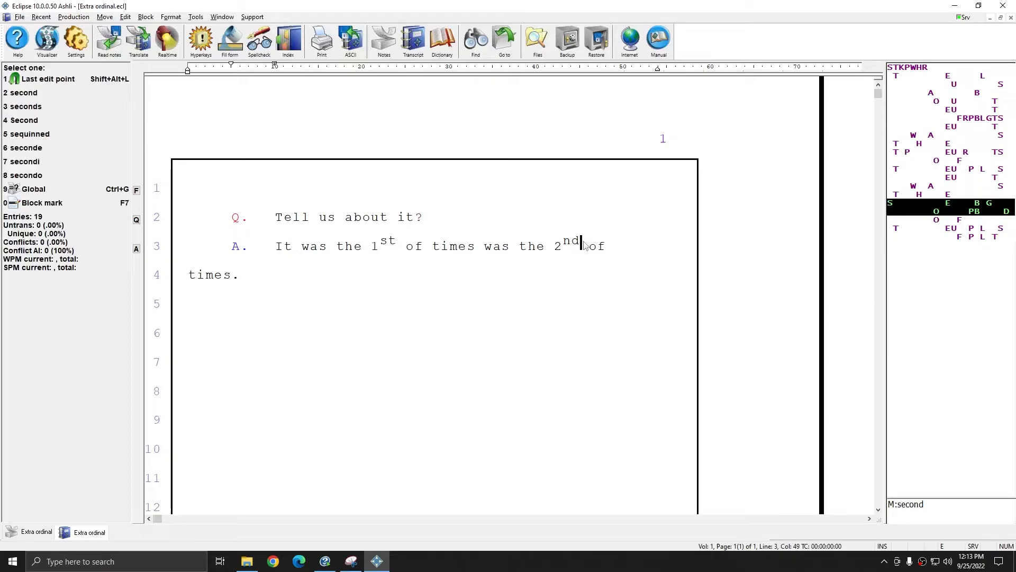
- In User Settings > Numbers, turn Extra ordinal formatting off and close the settings
{"action": "left_click", "coordinate": [75, 37]}
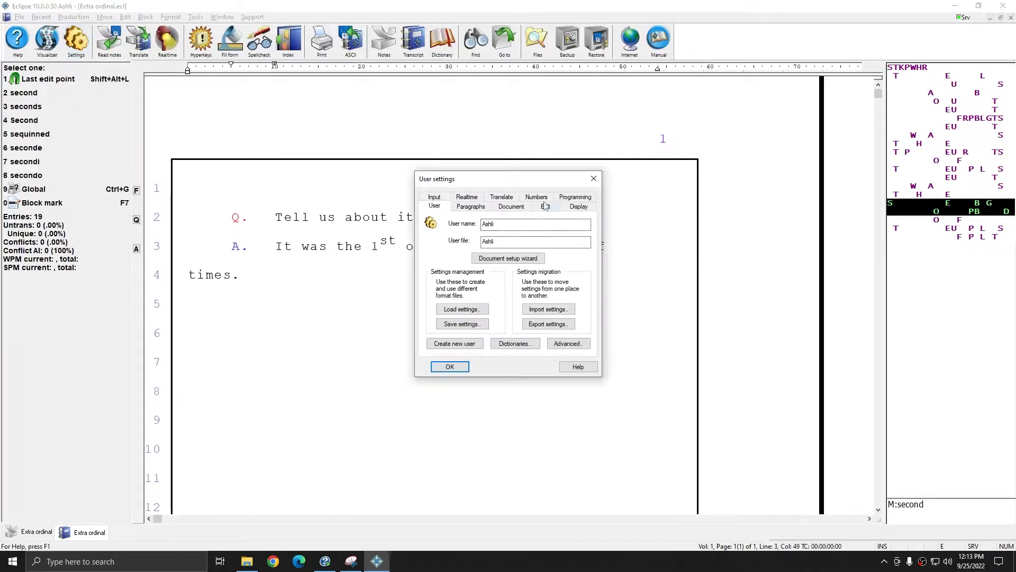
{"action": "left_click", "coordinate": [536, 205]}
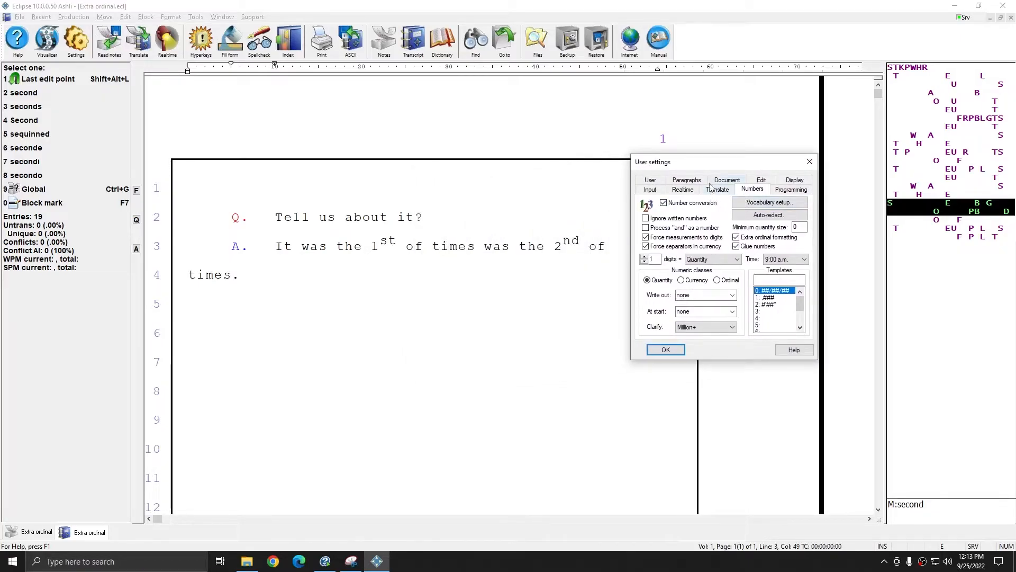
{"action": "mouse_move", "coordinate": [764, 262]}
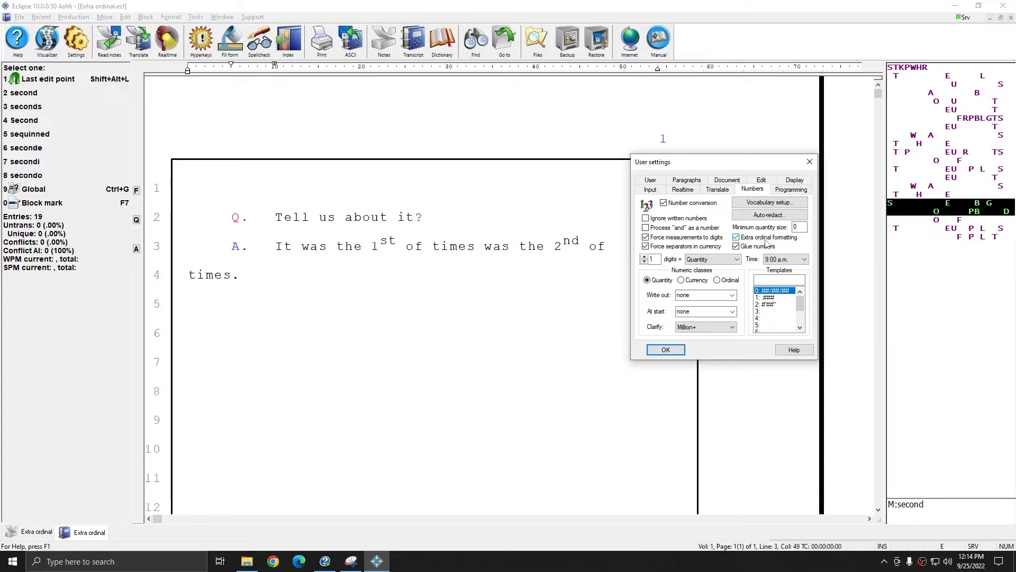
{"action": "left_click", "coordinate": [735, 237]}
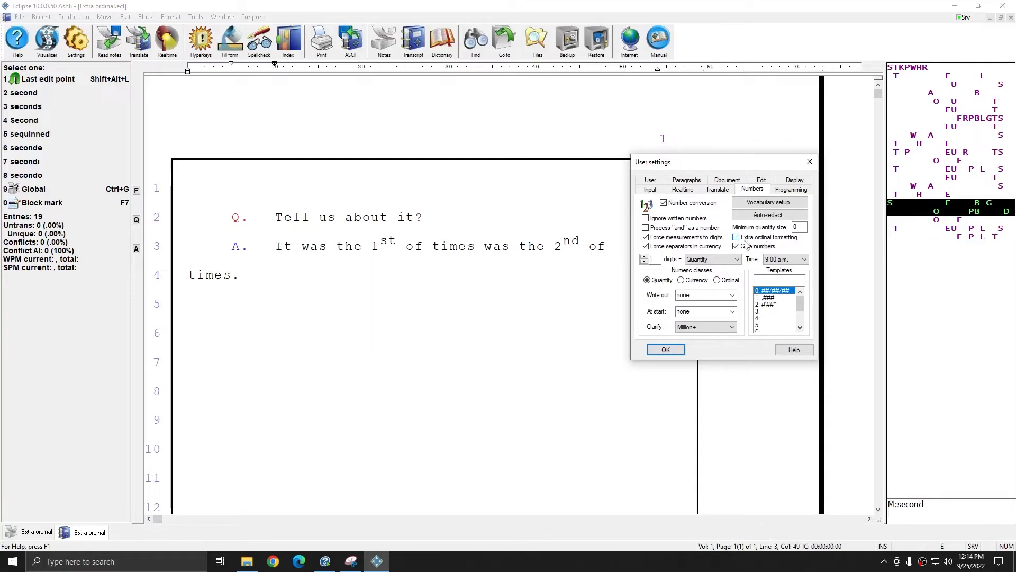
{"action": "left_click", "coordinate": [665, 350]}
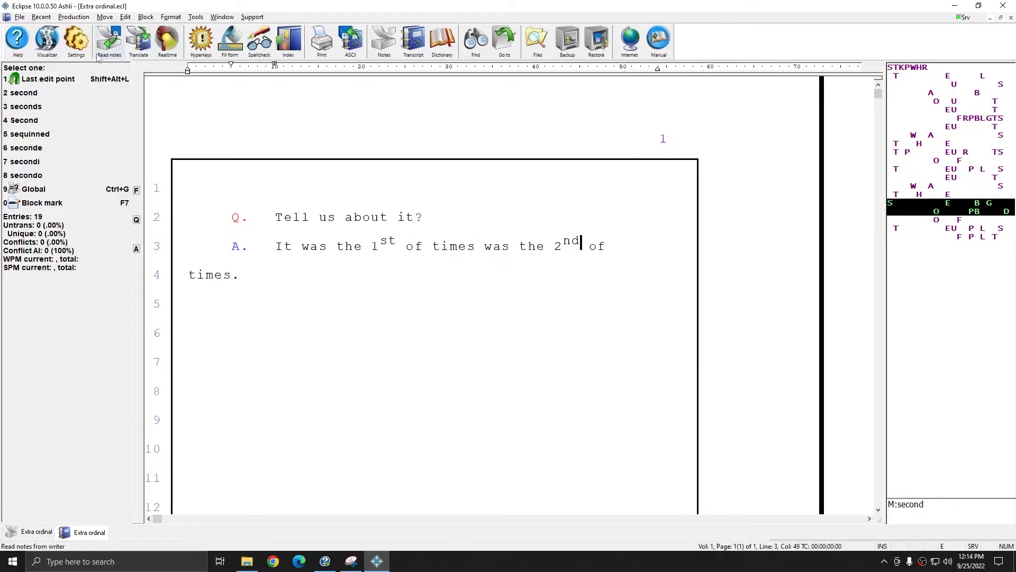
- Reopen the Numbers settings and switch Extra ordinal formatting back on
{"action": "left_click", "coordinate": [75, 39]}
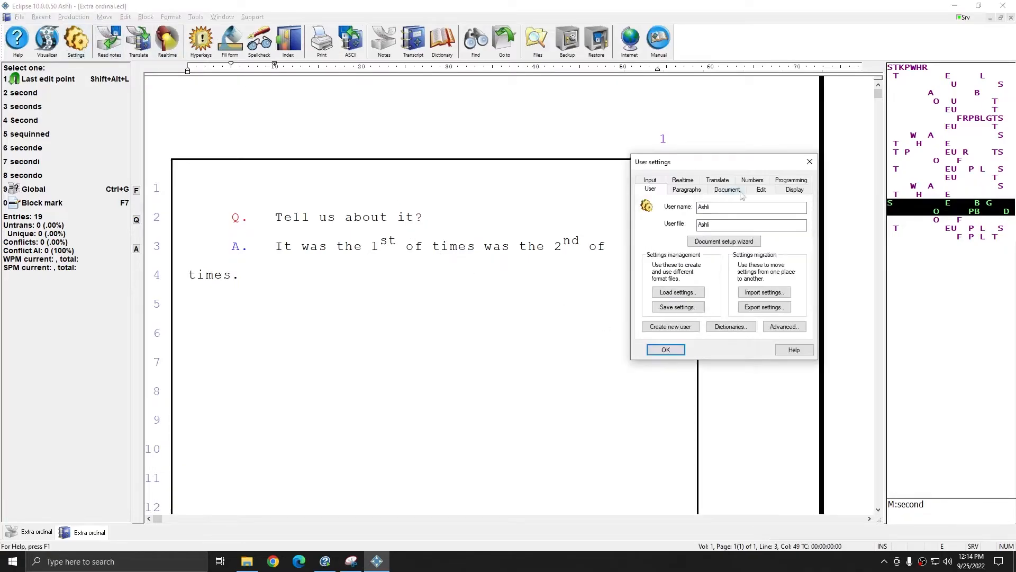
{"action": "left_click", "coordinate": [752, 180]}
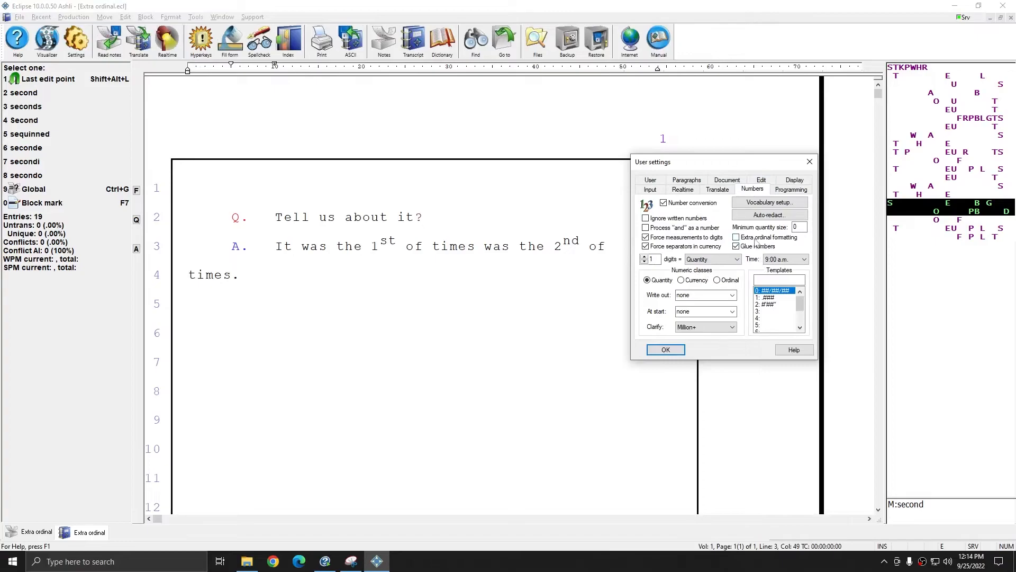
{"action": "left_click", "coordinate": [736, 237]}
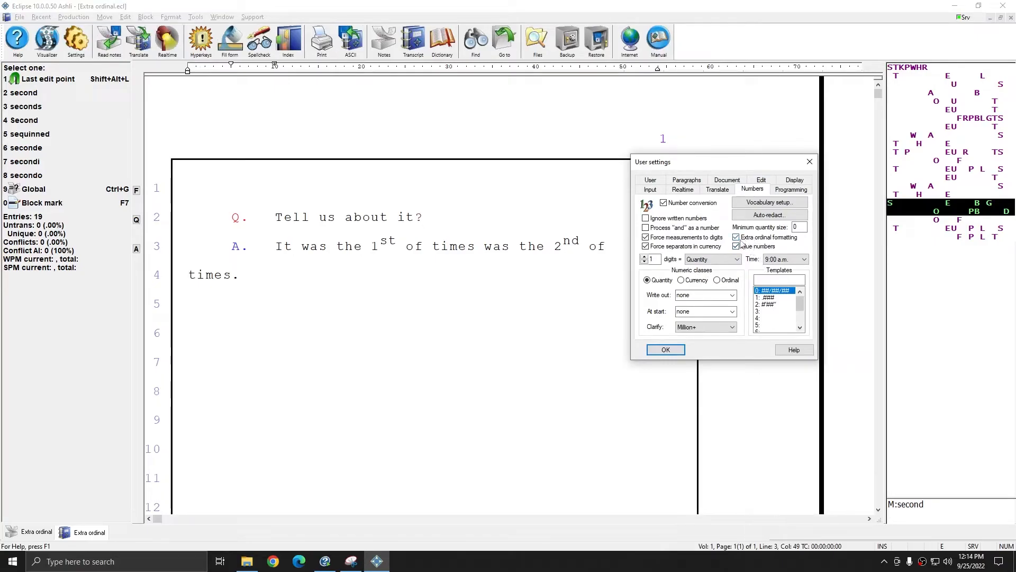